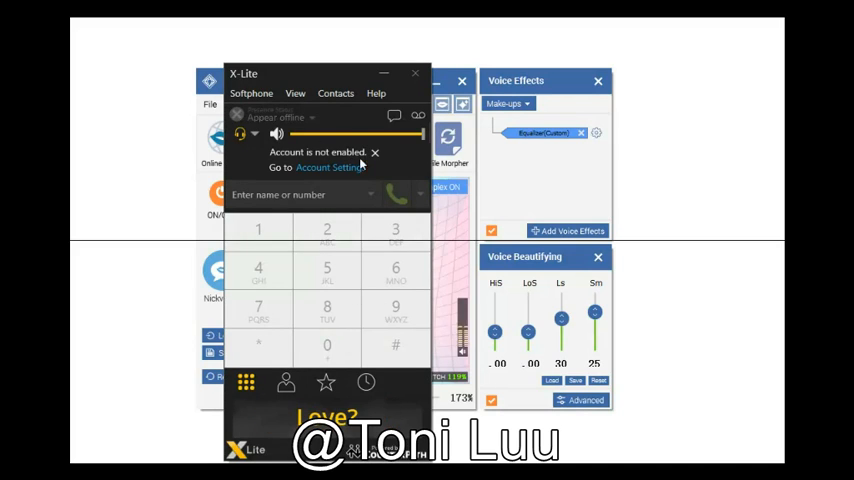
{"action": "mouse_move", "coordinate": [376, 152]}
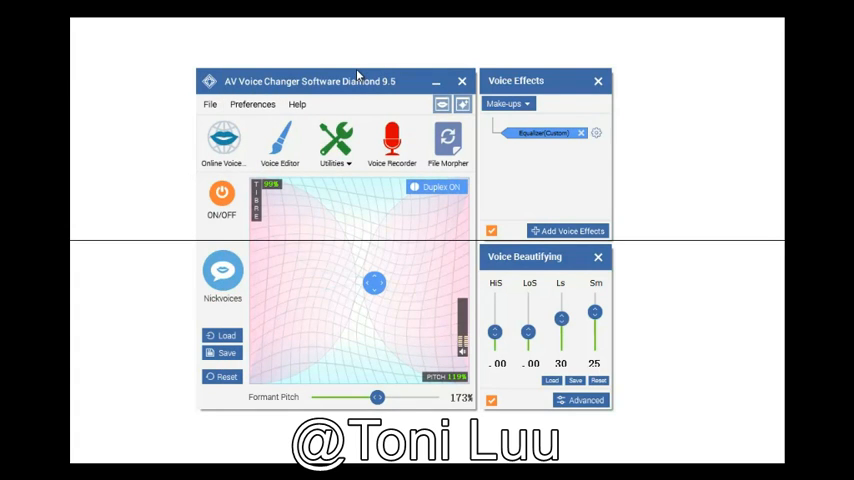
{"action": "mouse_move", "coordinate": [252, 104]}
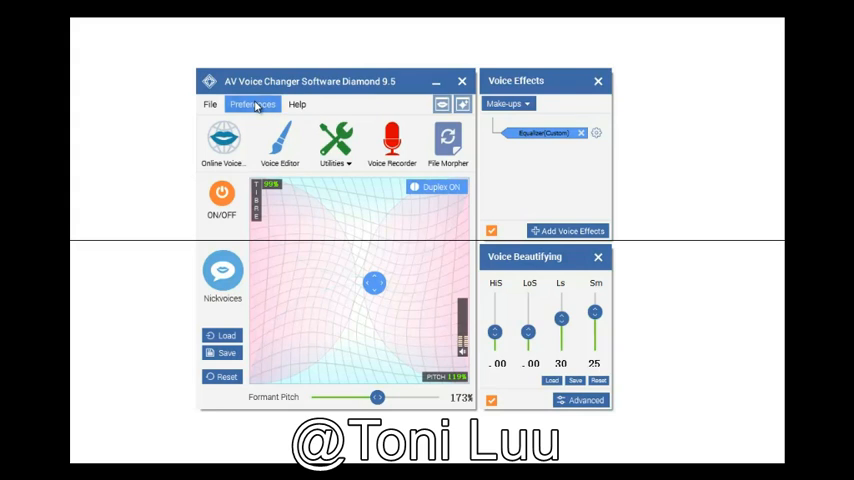
Step: Switch the voice changer to Virtual driver Mode in Preferences
{"action": "left_click", "coordinate": [252, 104]}
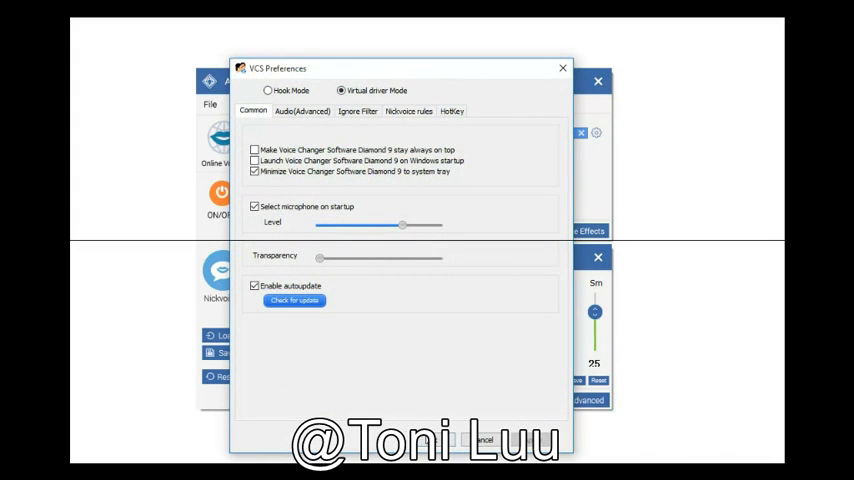
{"action": "left_click", "coordinate": [562, 68]}
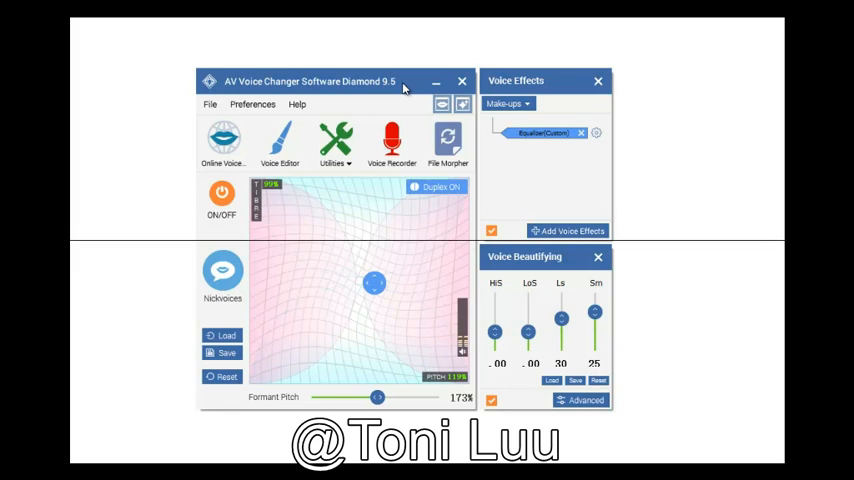
{"action": "mouse_move", "coordinate": [404, 88]}
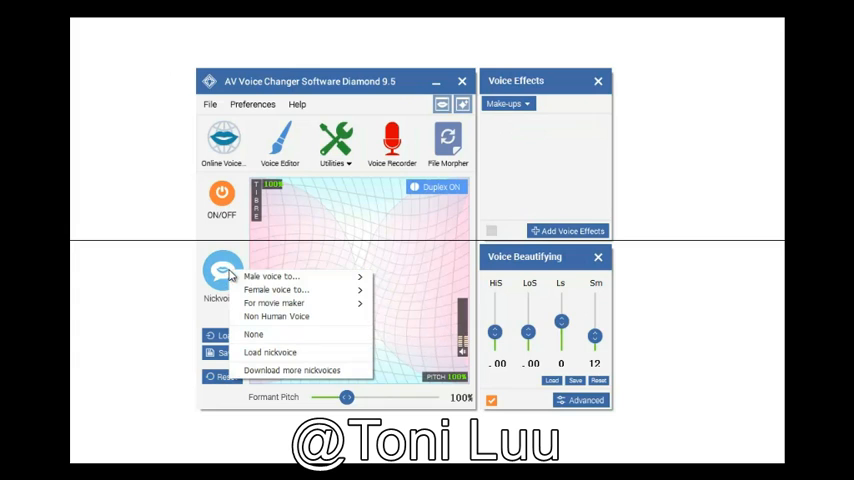
{"action": "mouse_move", "coordinate": [368, 264]}
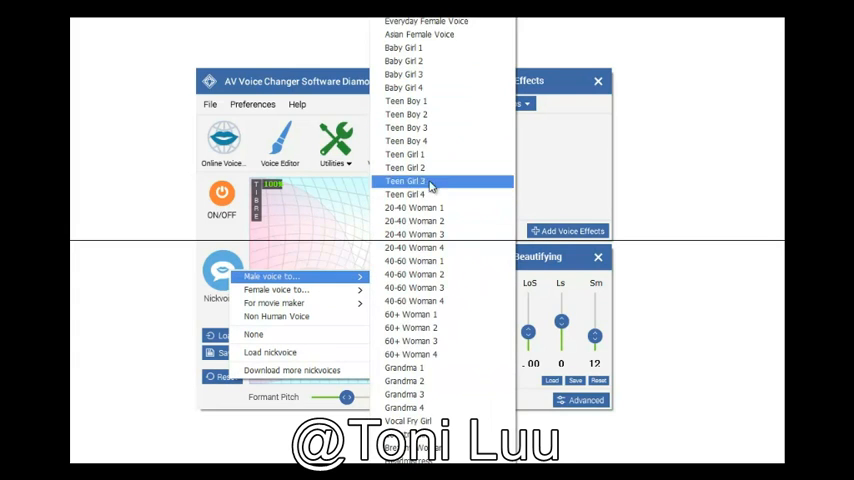
Step: Apply the Teen Girl nickvoice with formant pitch 185% and close the effect settings
{"action": "left_click", "coordinate": [406, 180]}
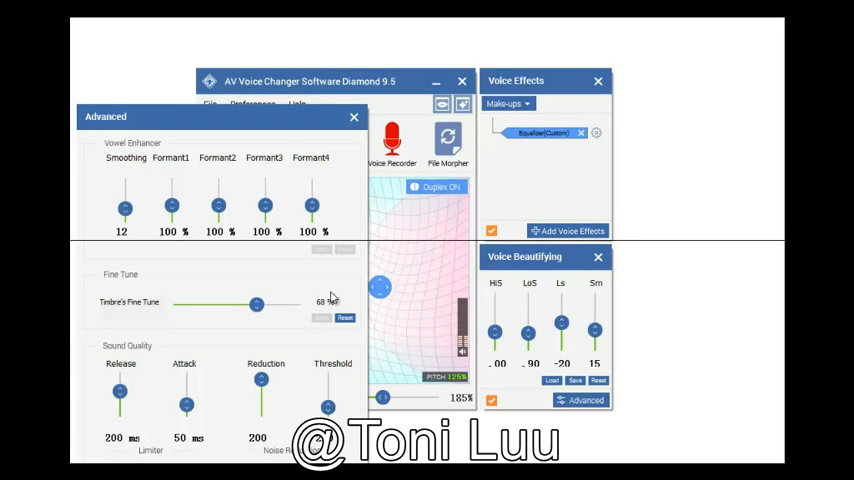
{"action": "left_click", "coordinate": [252, 104]}
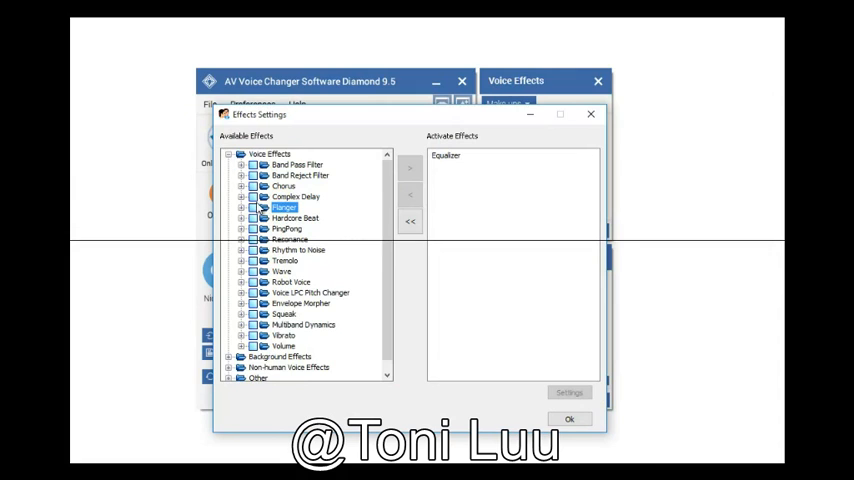
{"action": "mouse_move", "coordinate": [242, 284]}
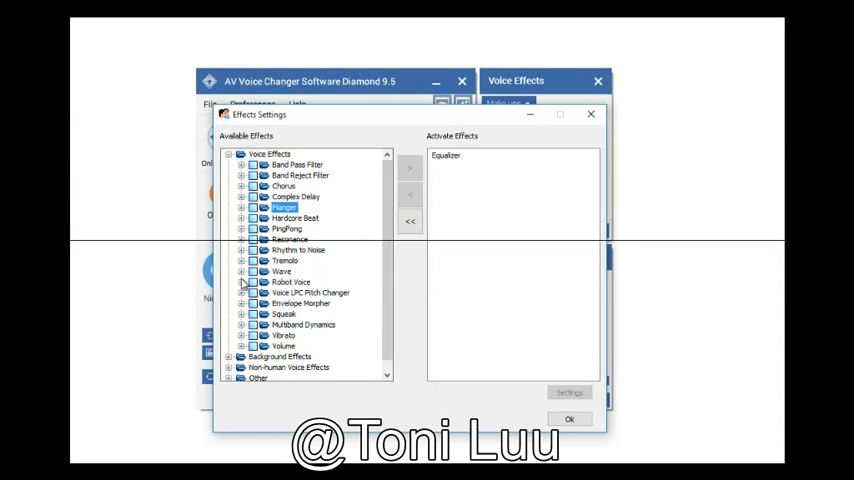
{"action": "left_click", "coordinate": [242, 280]}
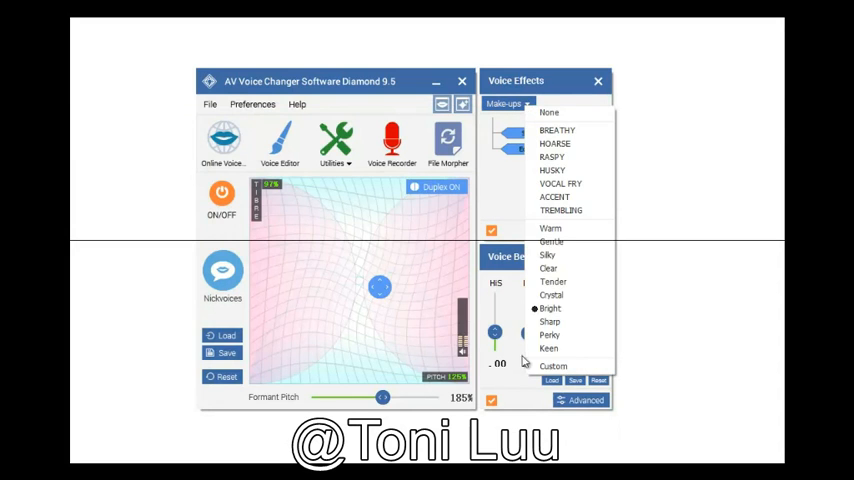
Step: Apply a voice make-up preset adding a second effect beside Equalizer
{"action": "left_click", "coordinate": [554, 366]}
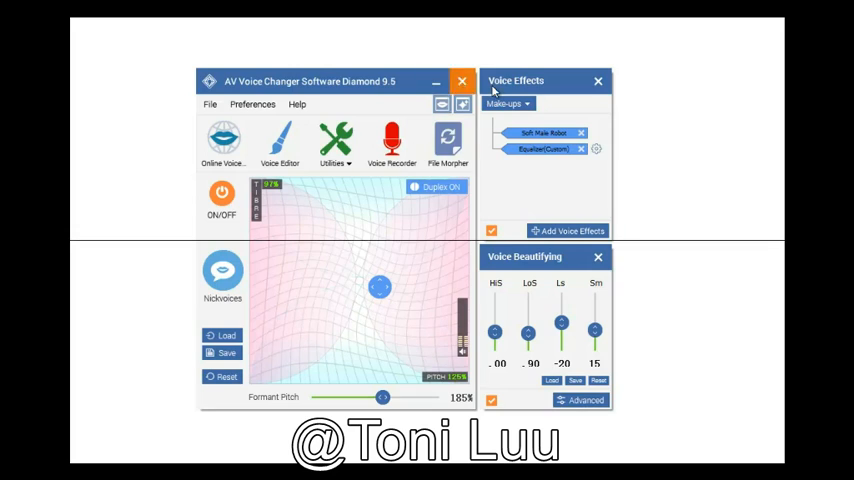
{"action": "mouse_move", "coordinate": [496, 90]}
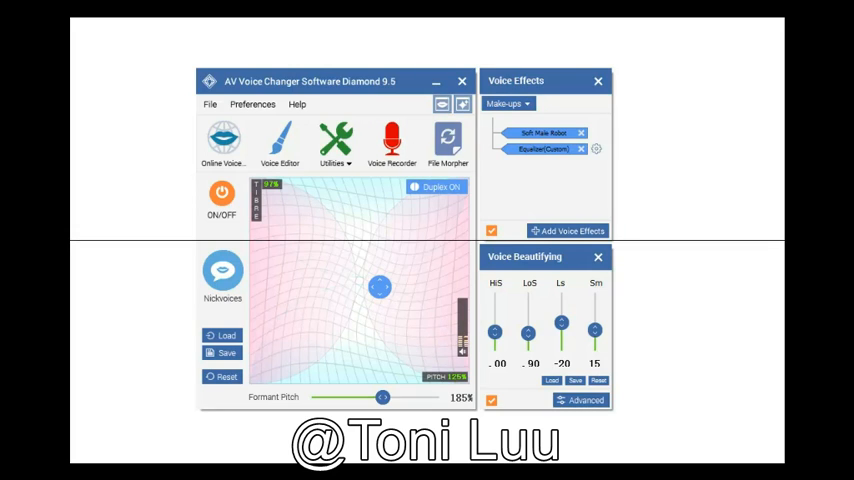
{"action": "mouse_move", "coordinate": [484, 312]}
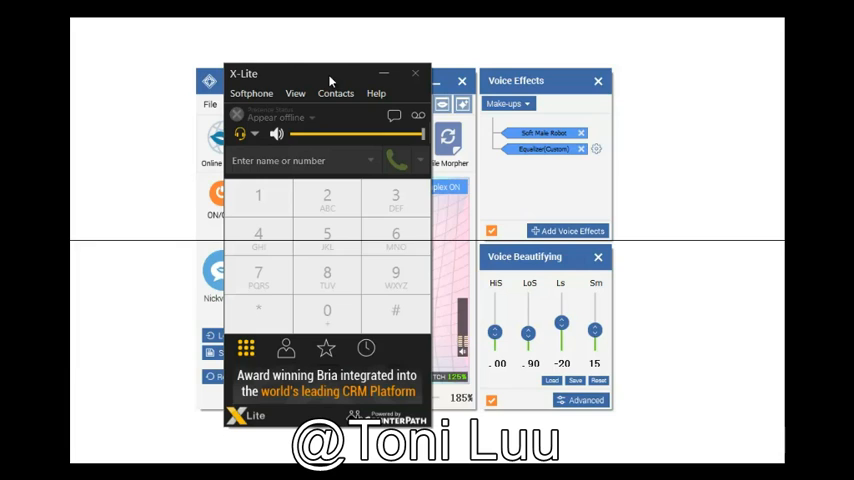
Step: Set the X-Lite speaker and microphone to the Avsoft Virtual Audio Device
{"action": "left_click", "coordinate": [252, 92]}
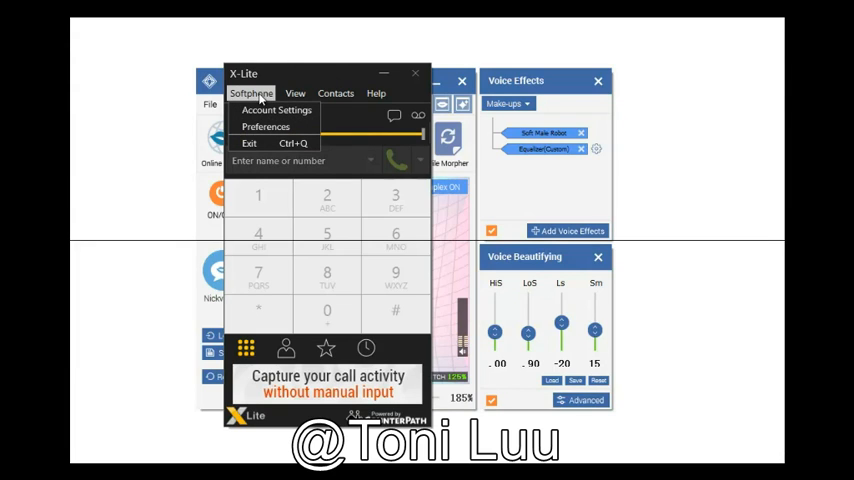
{"action": "left_click", "coordinate": [264, 126]}
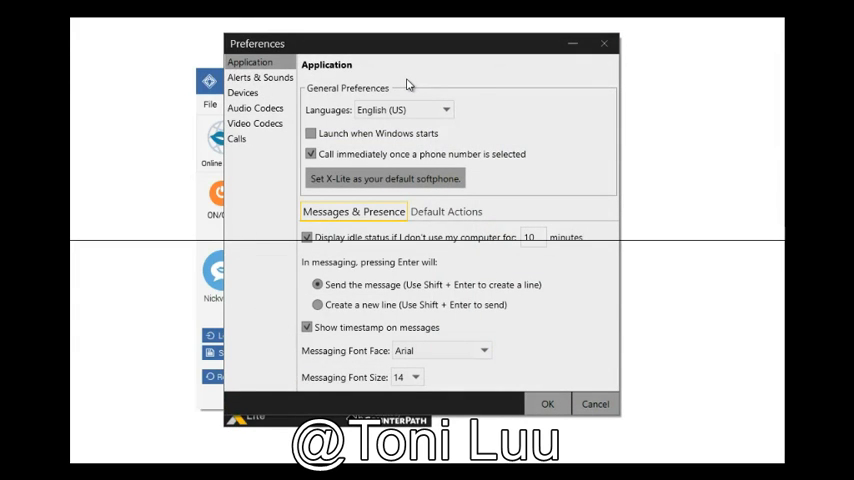
{"action": "left_click", "coordinate": [242, 92]}
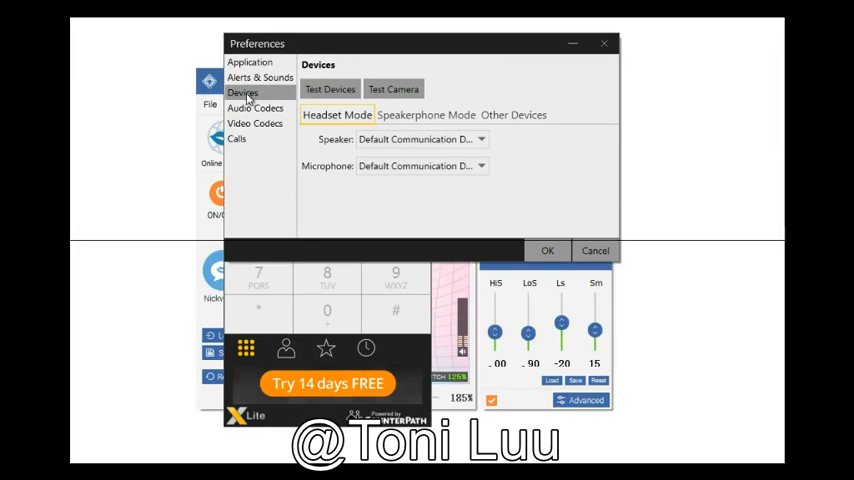
{"action": "mouse_move", "coordinate": [448, 56]}
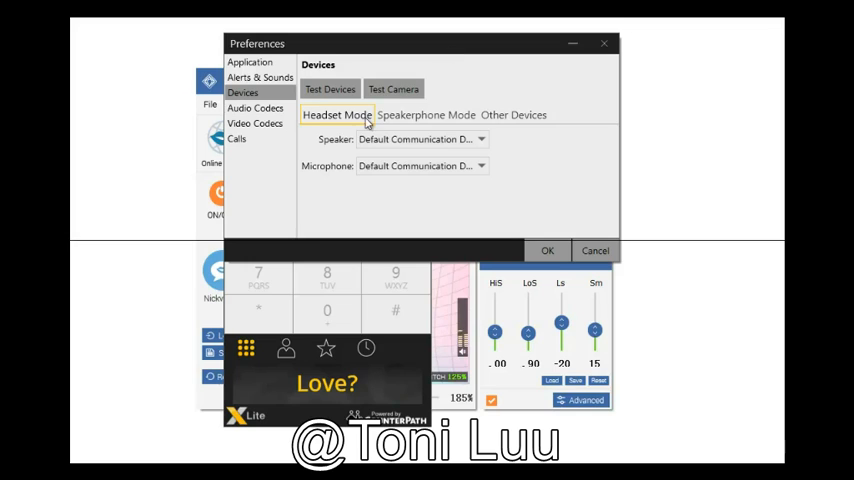
{"action": "left_click", "coordinate": [480, 140]}
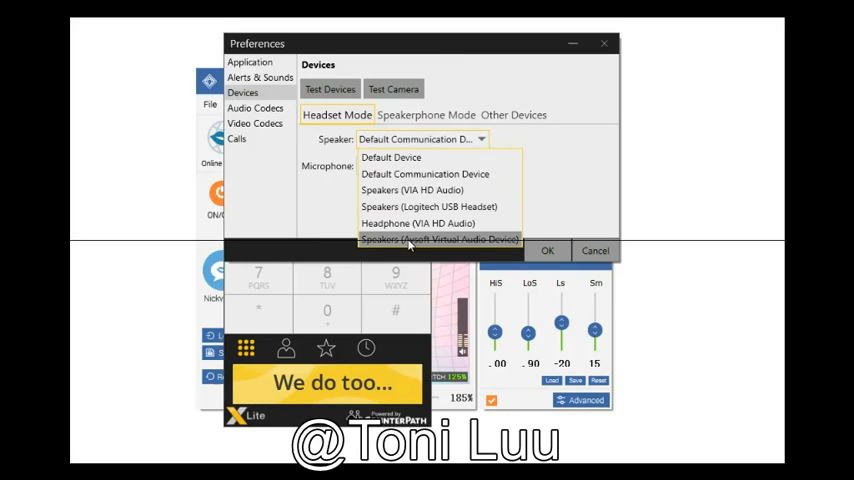
{"action": "left_click", "coordinate": [440, 240]}
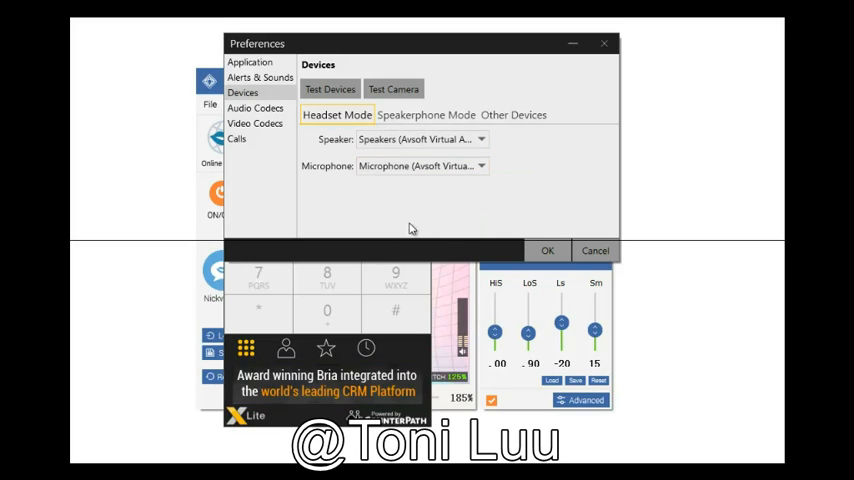
{"action": "mouse_move", "coordinate": [424, 188]}
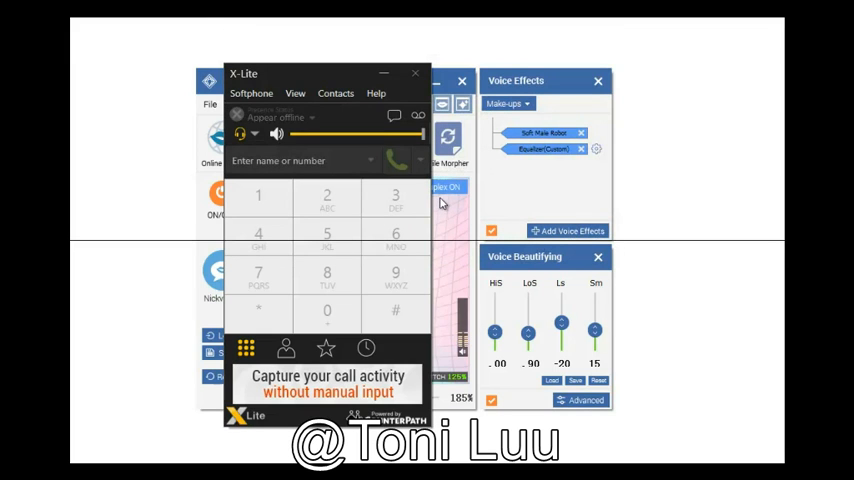
{"action": "mouse_move", "coordinate": [284, 210]}
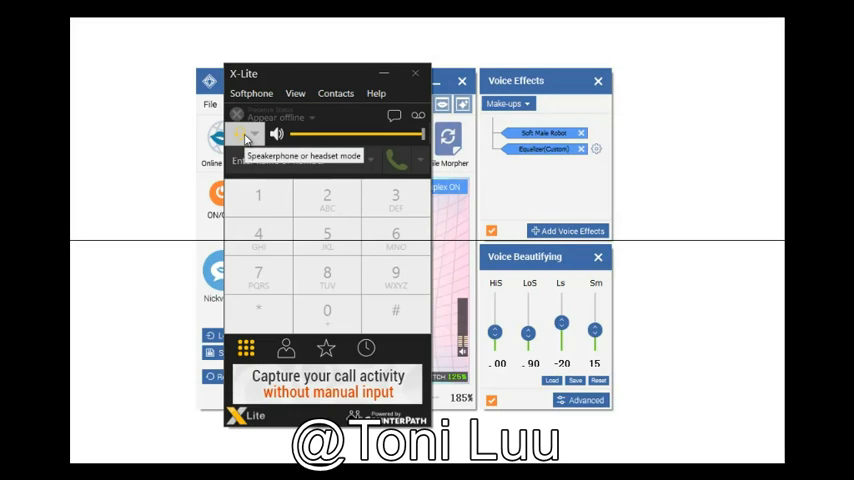
Step: Show X-Lite's headset/speakerphone mode and device settings choices
{"action": "left_click", "coordinate": [256, 134]}
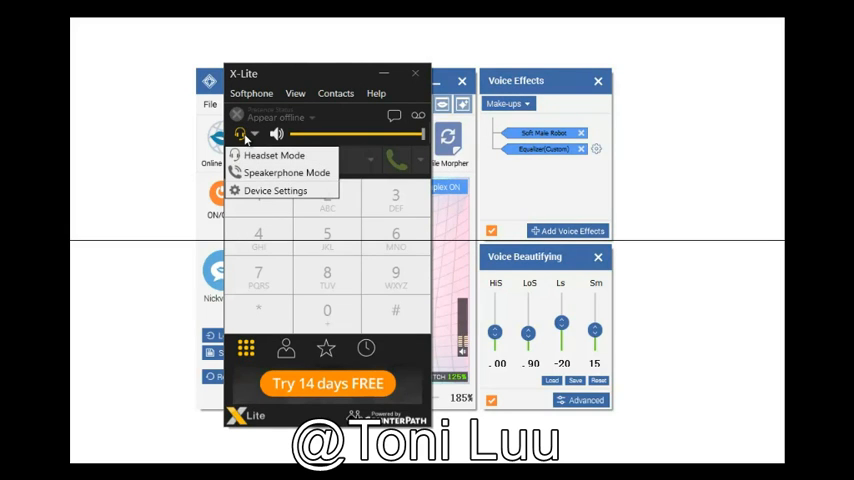
{"action": "mouse_move", "coordinate": [328, 80]}
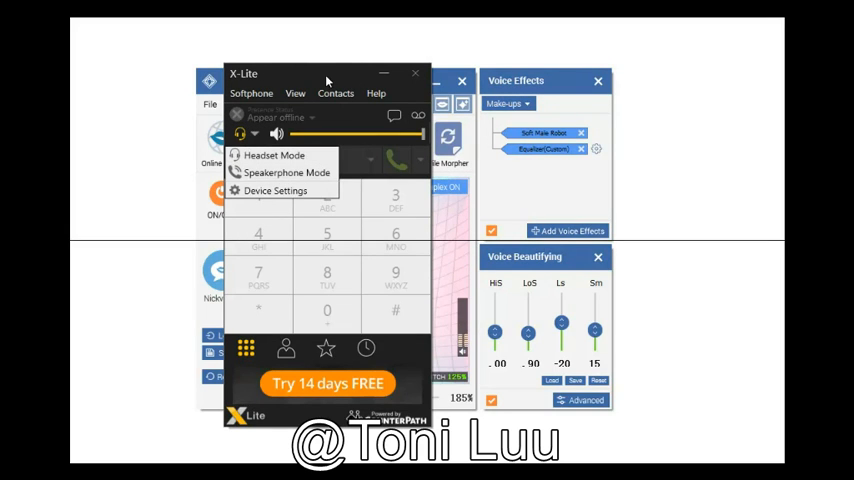